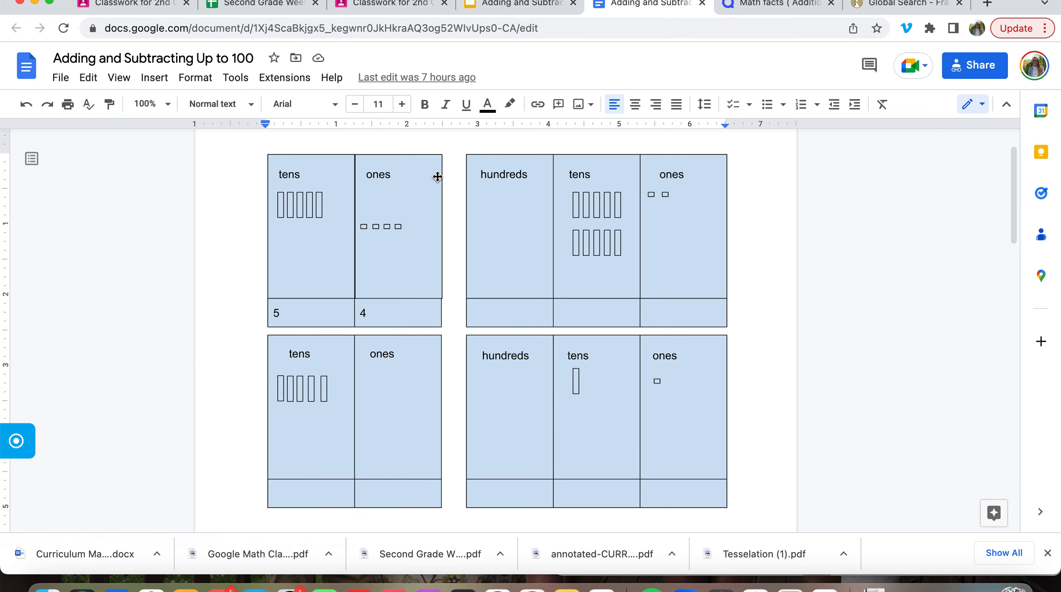
pyautogui.moveTo(401, 311)
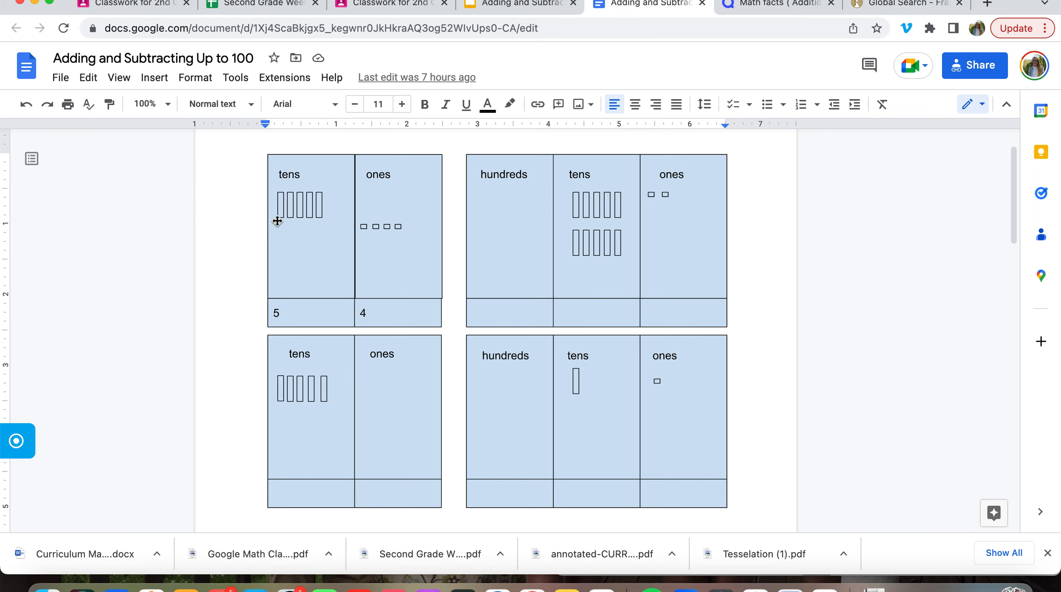
pyautogui.moveTo(316, 203)
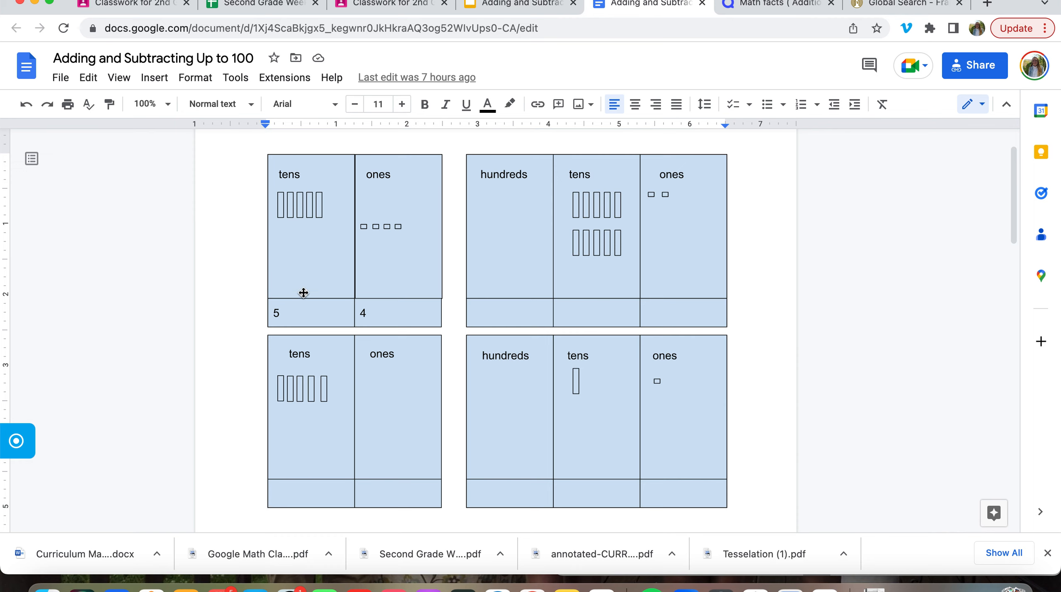
pyautogui.moveTo(675, 286)
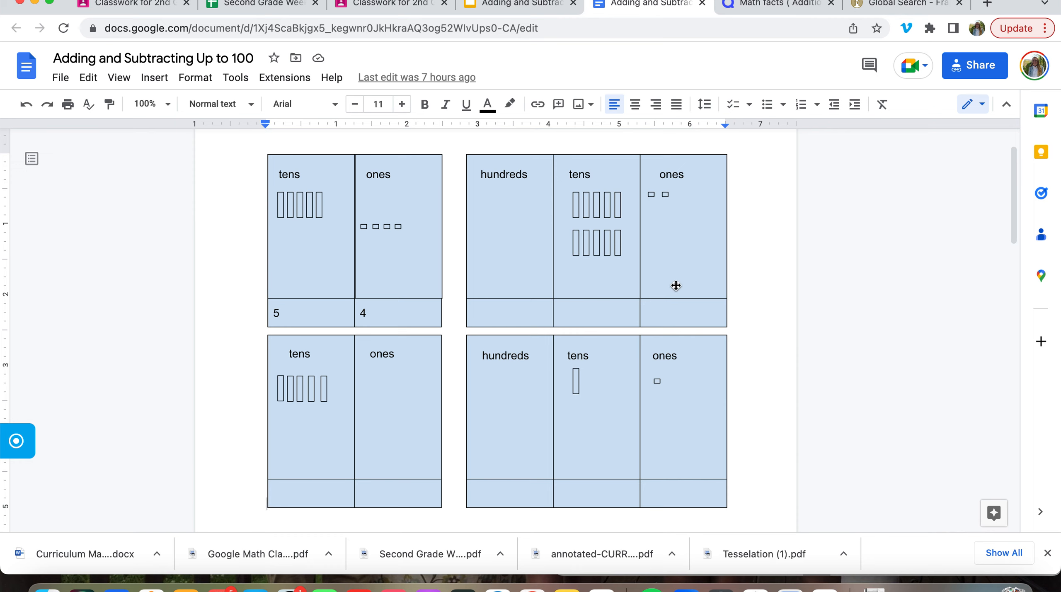
pyautogui.moveTo(592, 232)
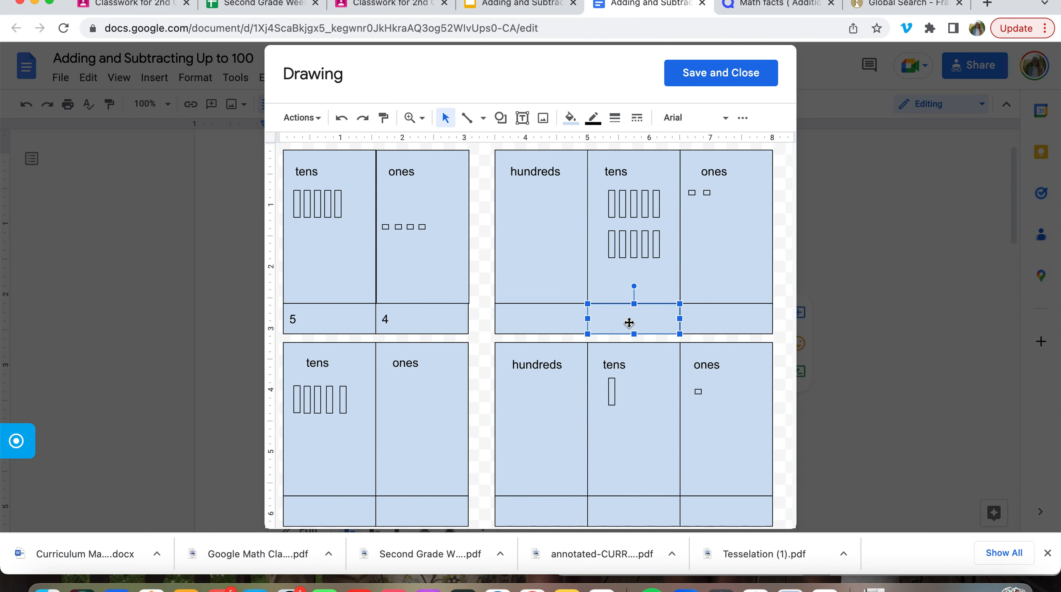
# Step: Type 10, 5, 0 and 1 into the charts' bottom cells and save the drawing
pyautogui.doubleClick(628, 317)
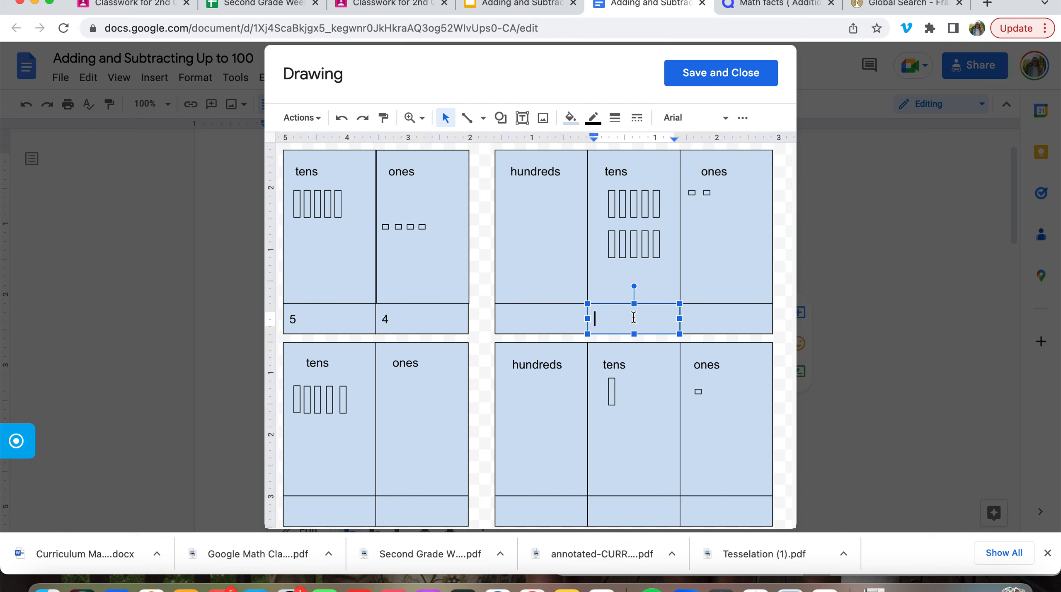
pyautogui.write('10')
pyautogui.click(726, 319)
pyautogui.write('2')
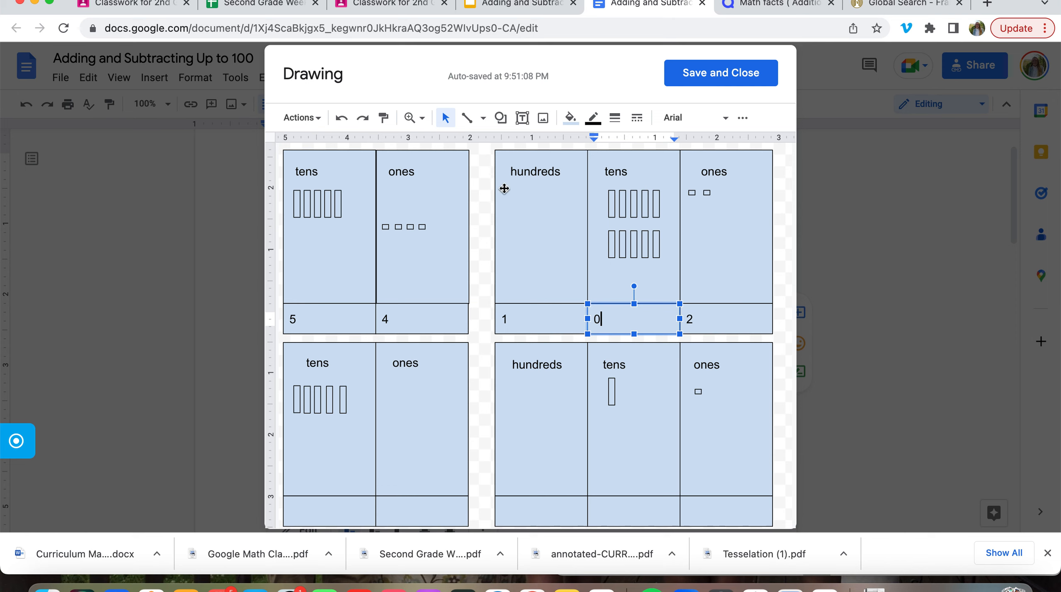
pyautogui.moveTo(619, 198)
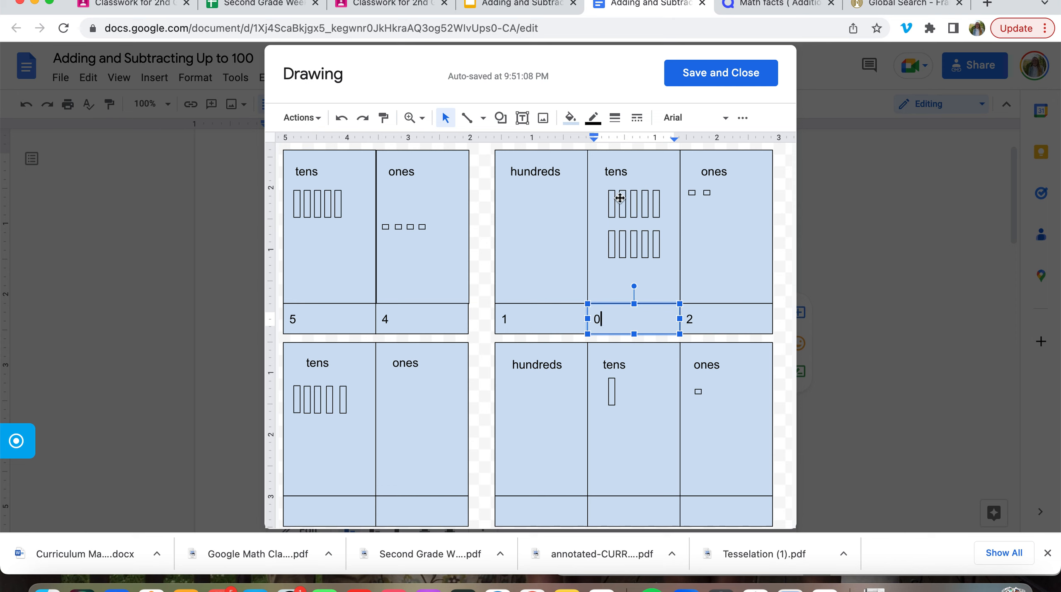
pyautogui.moveTo(674, 370)
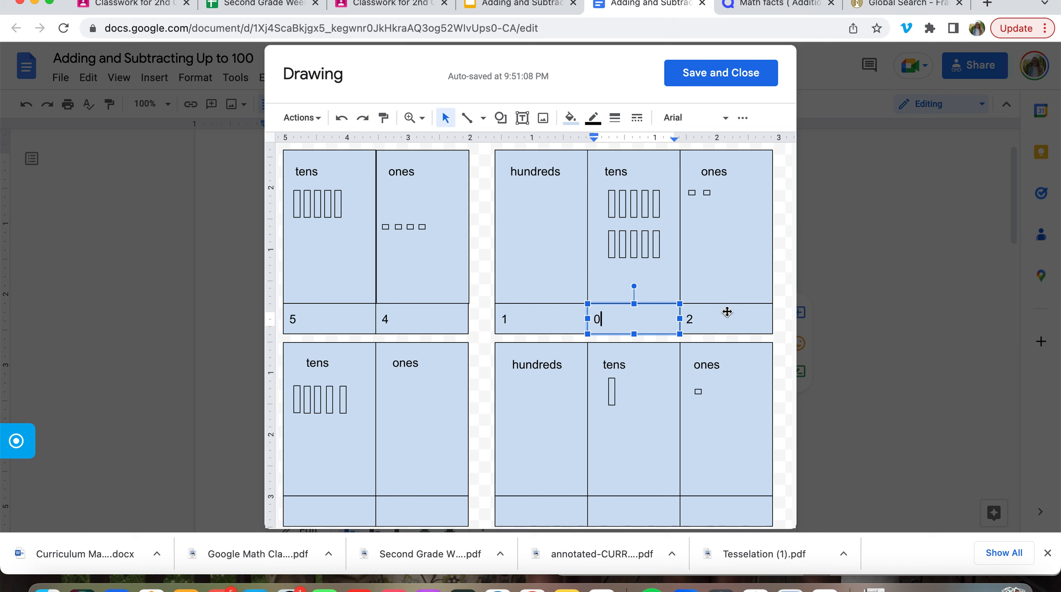
pyautogui.moveTo(535, 311)
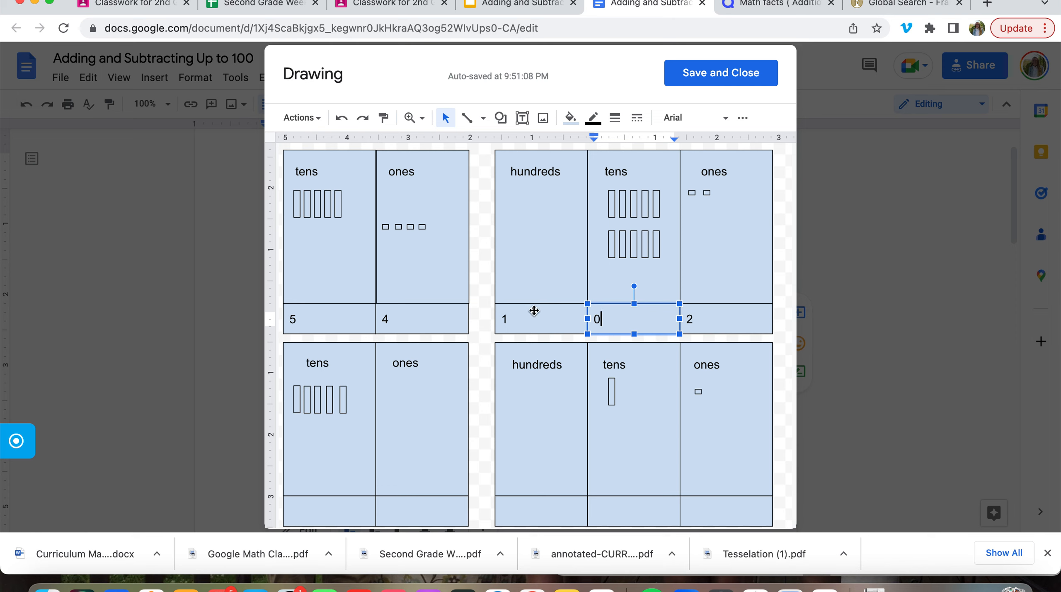
pyautogui.moveTo(527, 233)
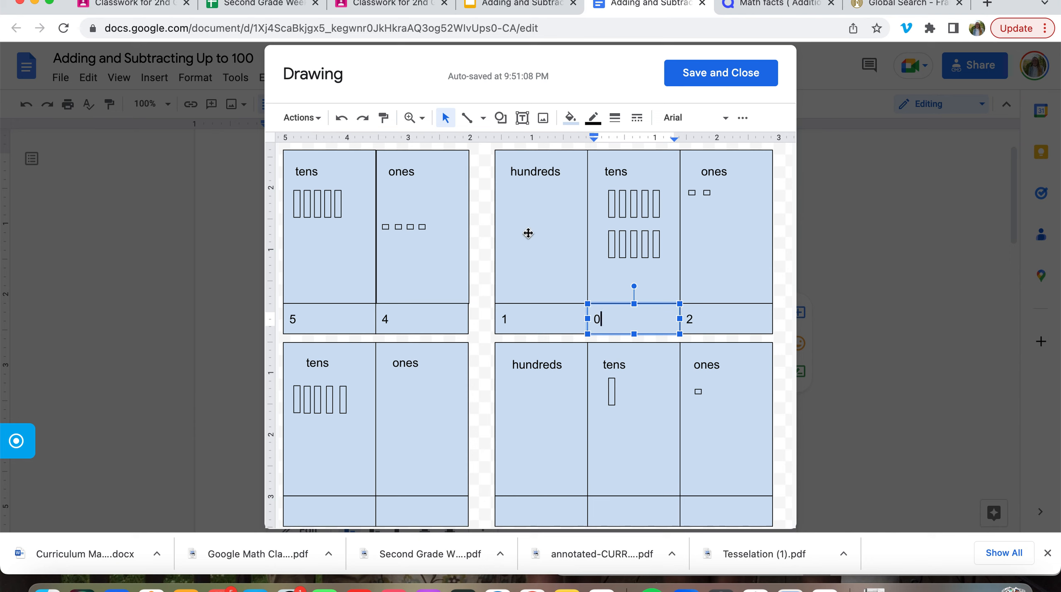
pyautogui.moveTo(534, 273)
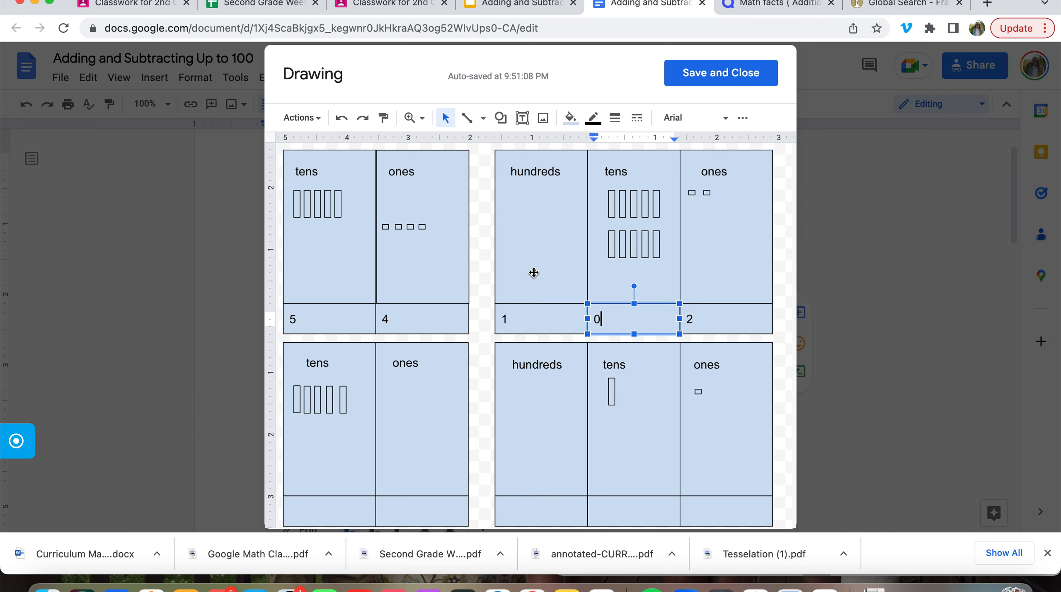
pyautogui.moveTo(542, 383)
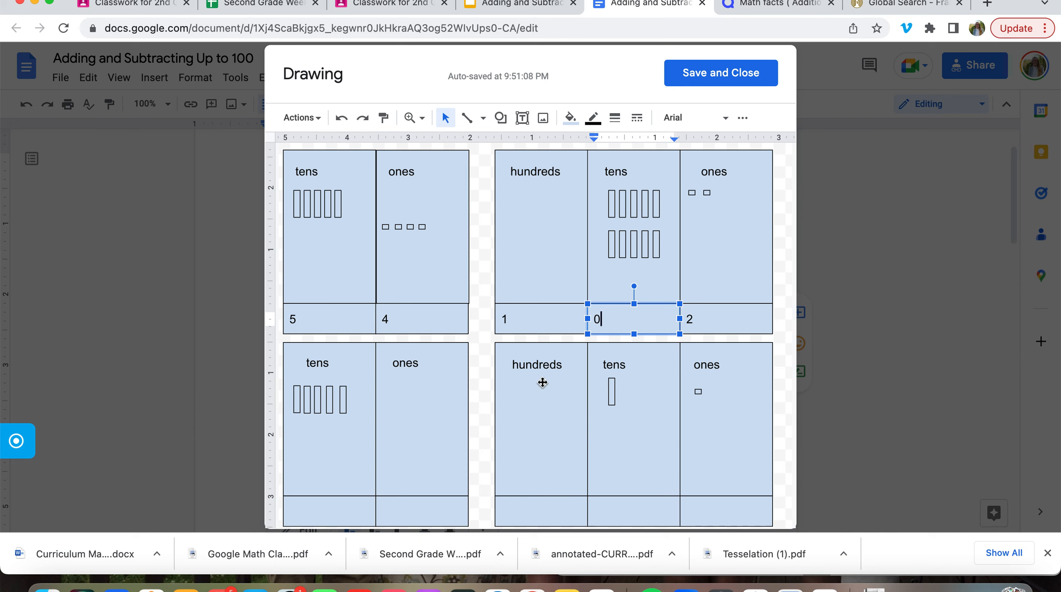
pyautogui.moveTo(617, 369)
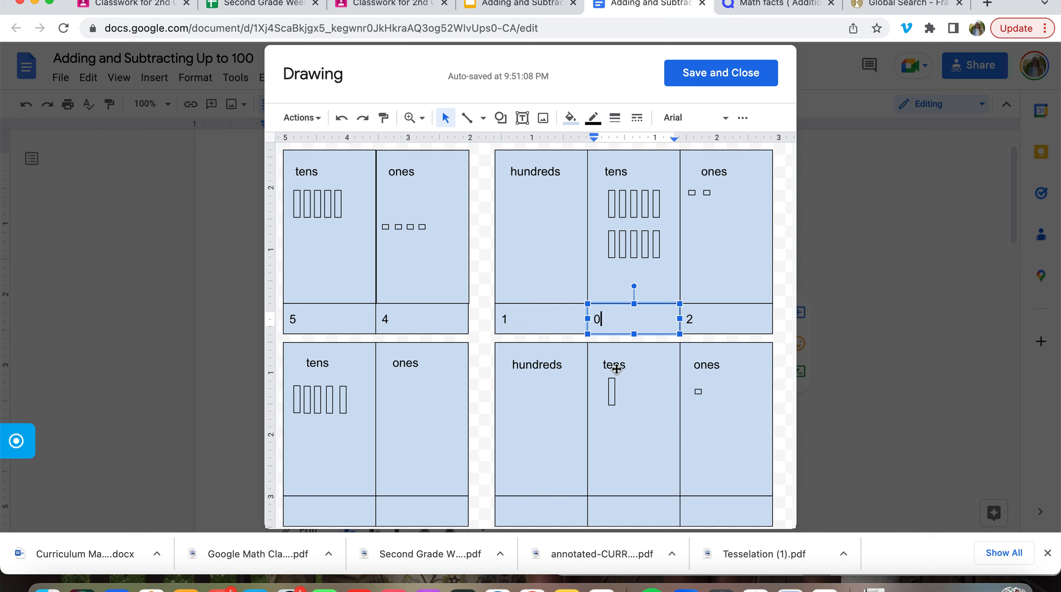
pyautogui.click(351, 453)
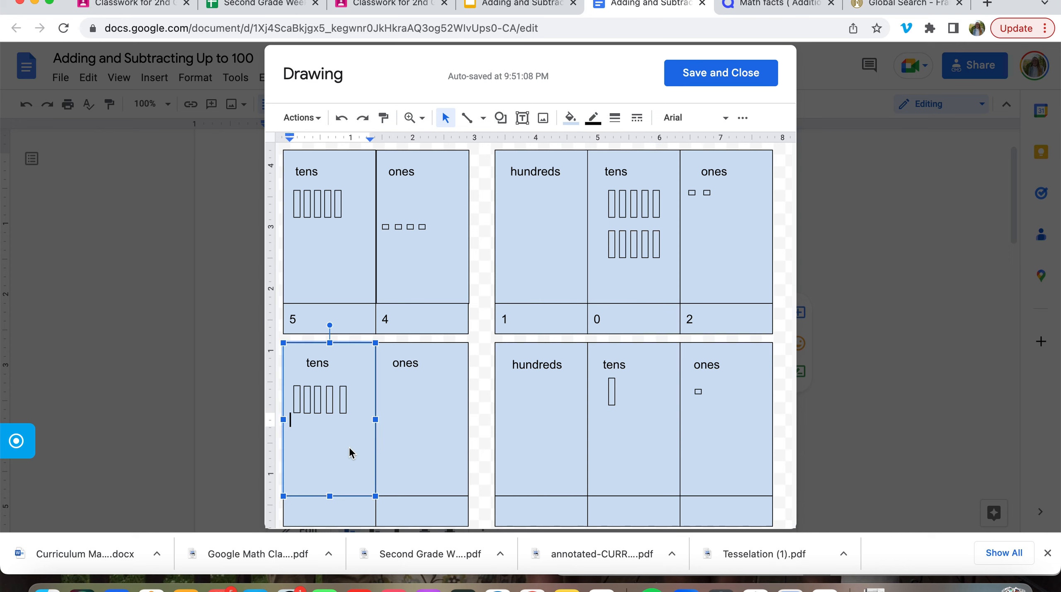
pyautogui.moveTo(300, 405)
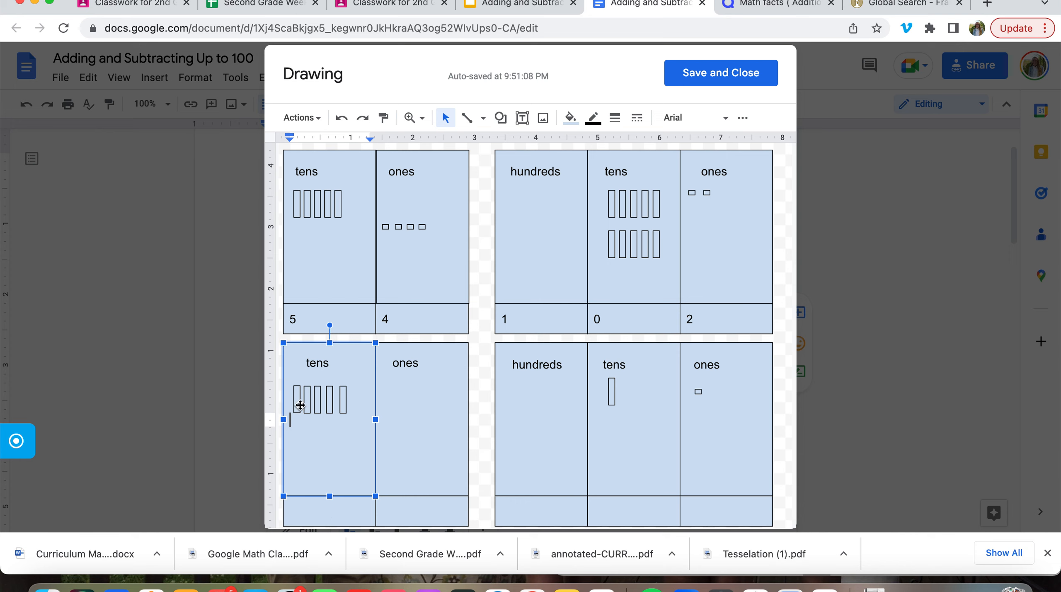
pyautogui.moveTo(337, 496)
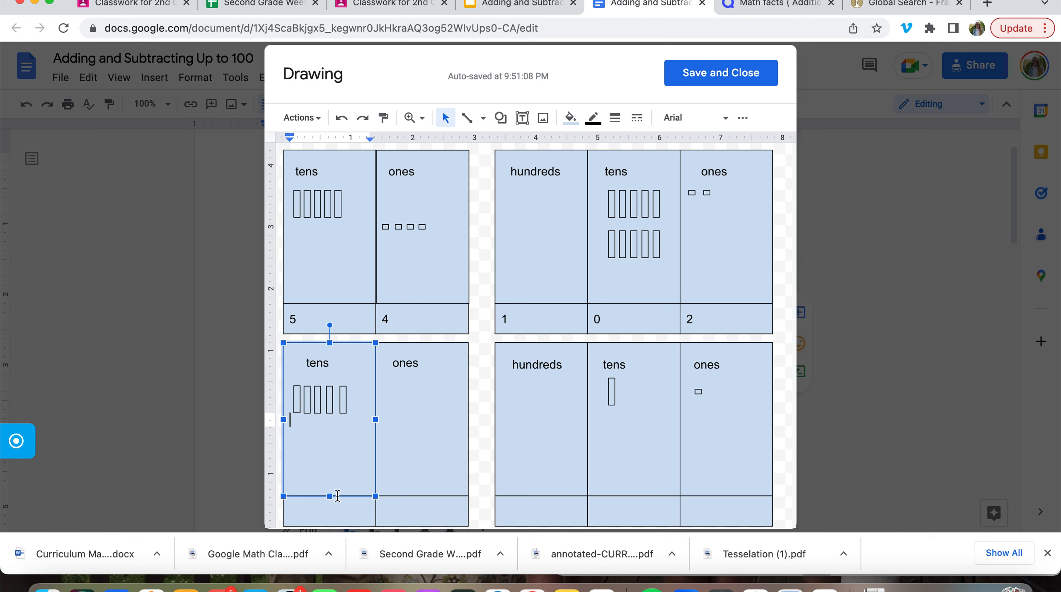
pyautogui.write('5')
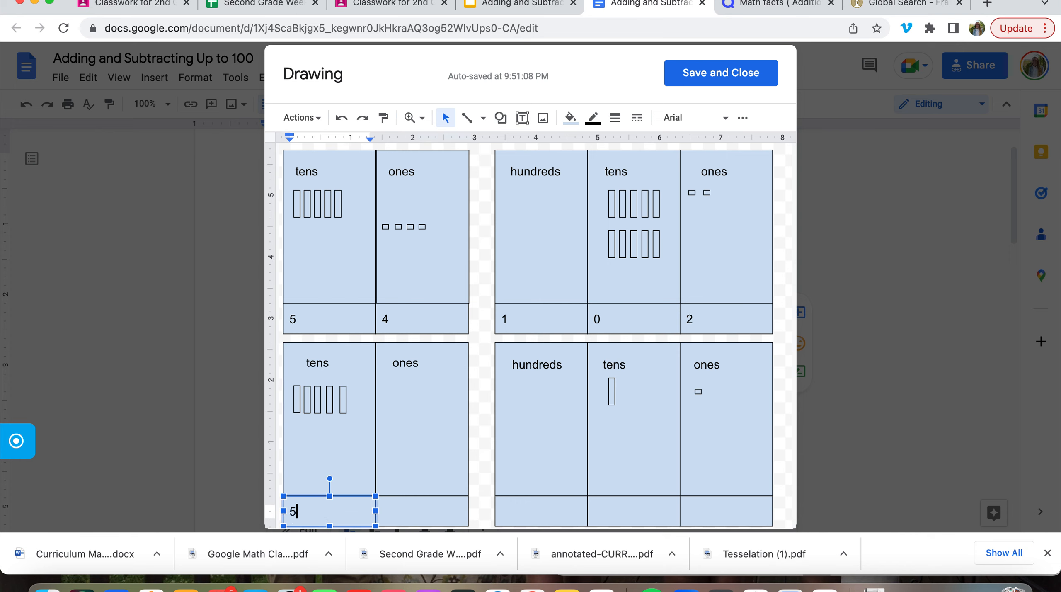
pyautogui.moveTo(411, 507)
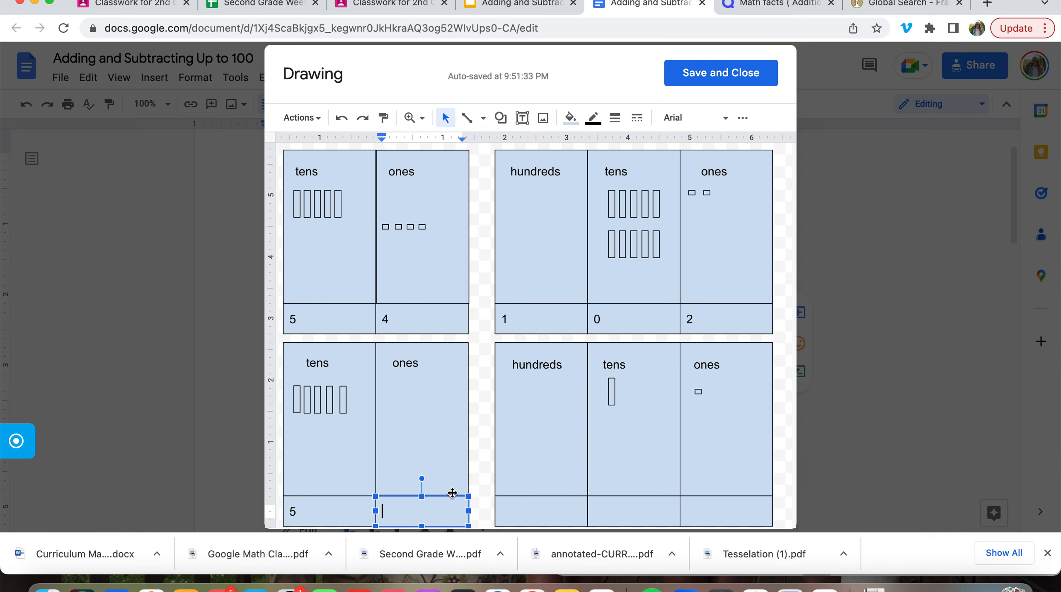
pyautogui.write('0')
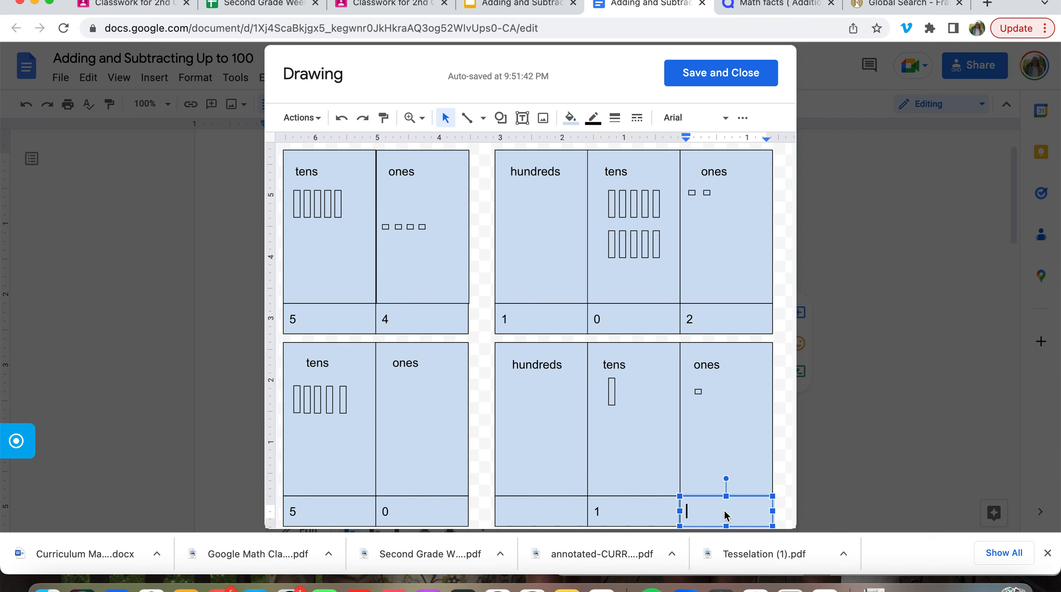
pyautogui.write('1')
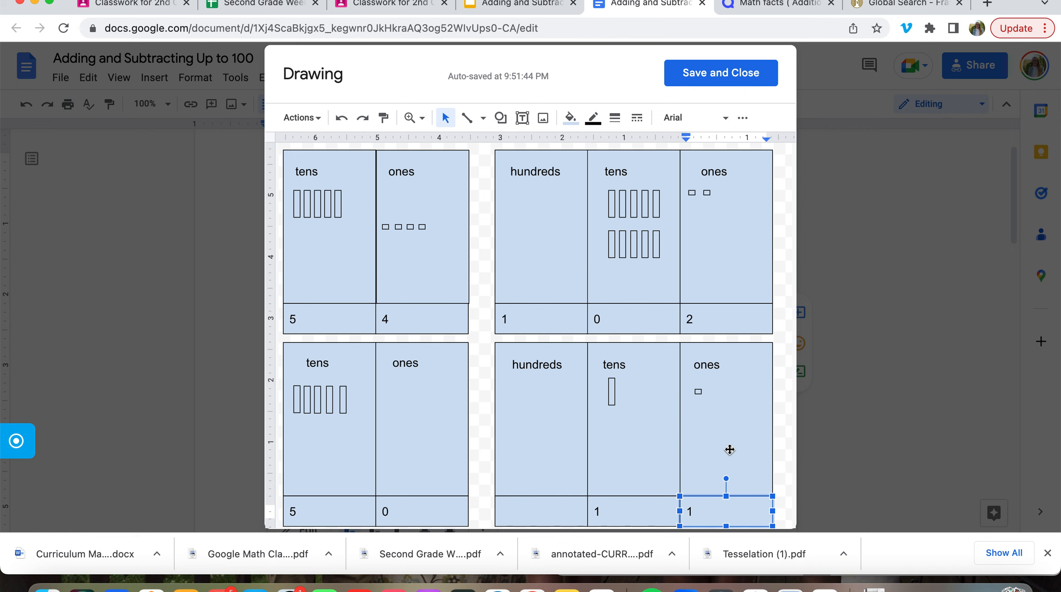
pyautogui.click(719, 72)
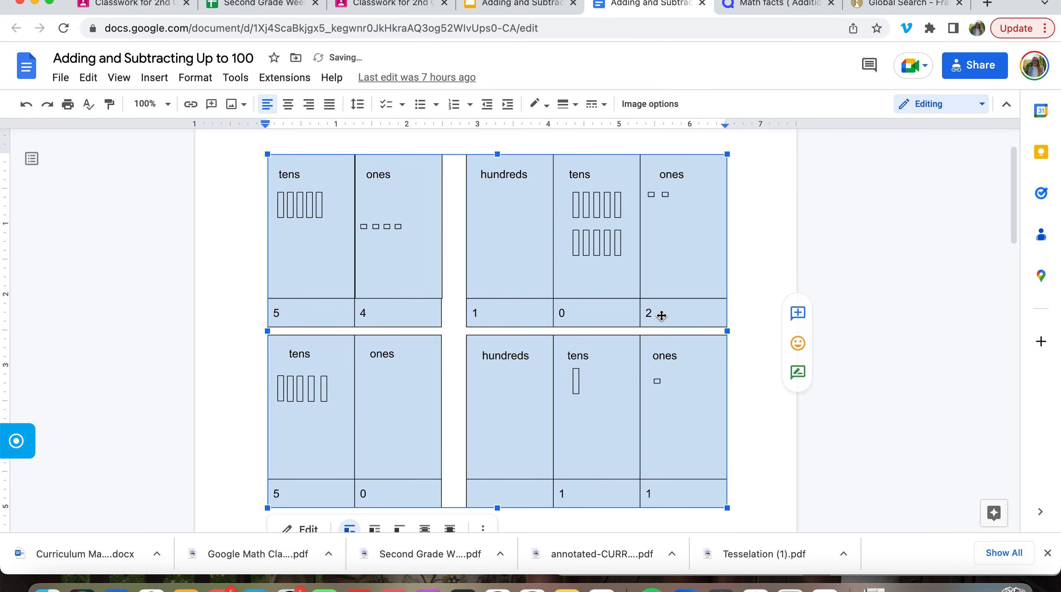
# Step: Scroll down to the second page's blank tens/ones and hundreds charts
pyautogui.scroll(-3)
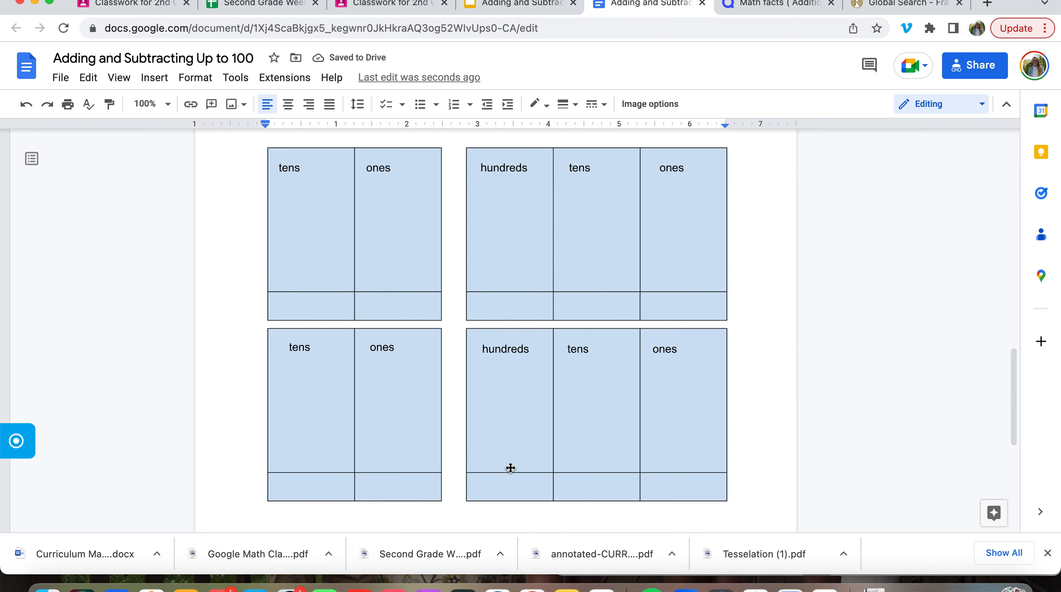
pyautogui.moveTo(535, 434)
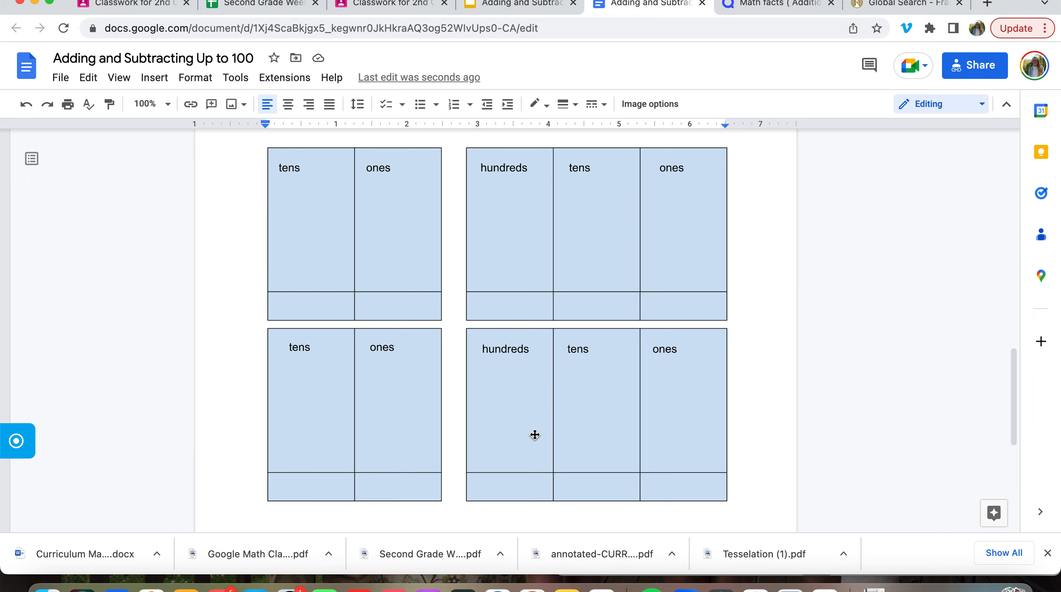
pyautogui.moveTo(277, 225)
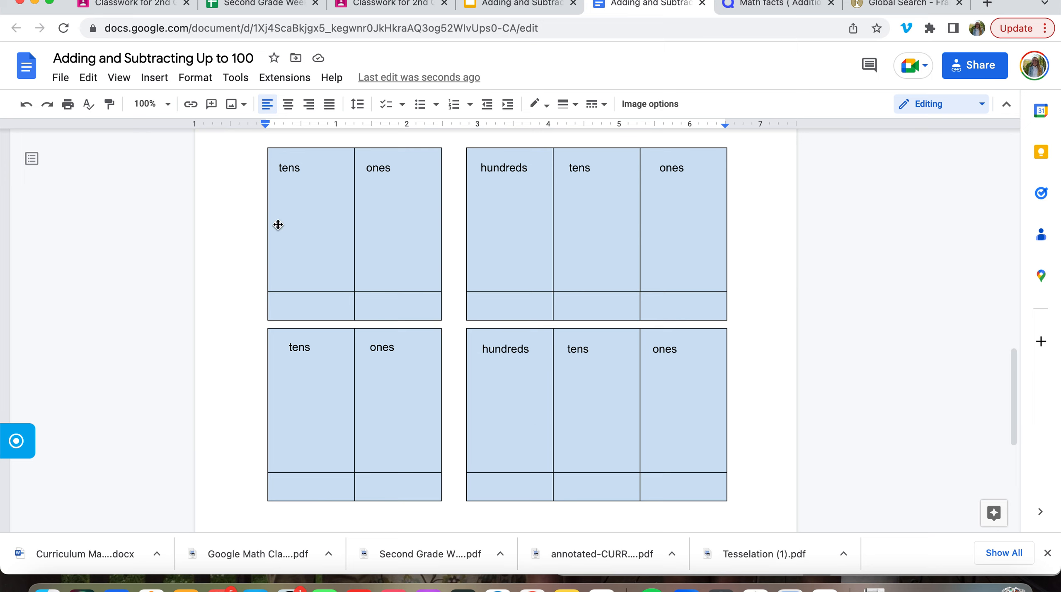
pyautogui.moveTo(321, 237)
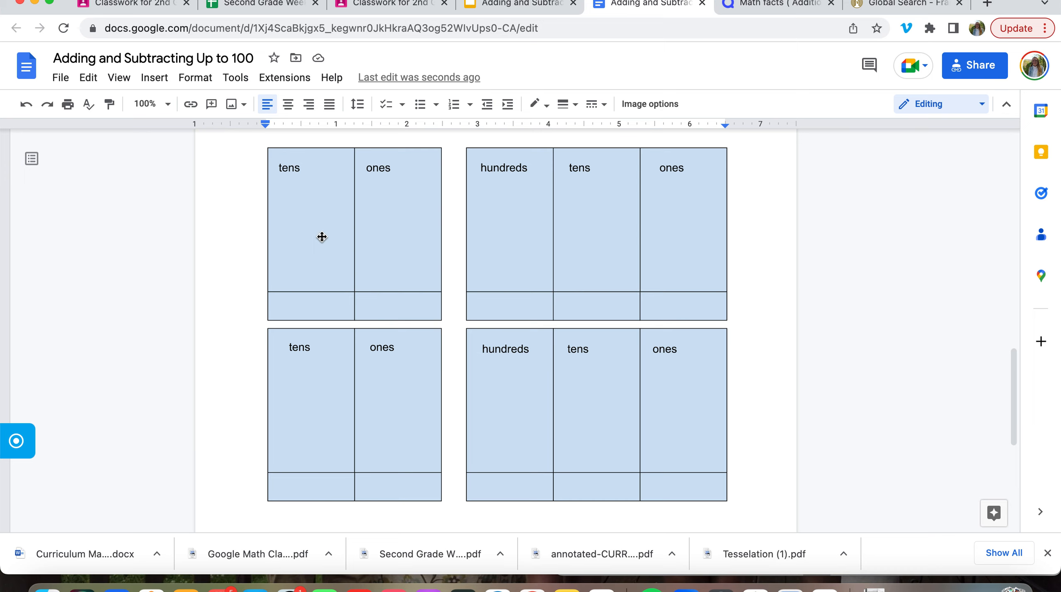
pyautogui.moveTo(309, 210)
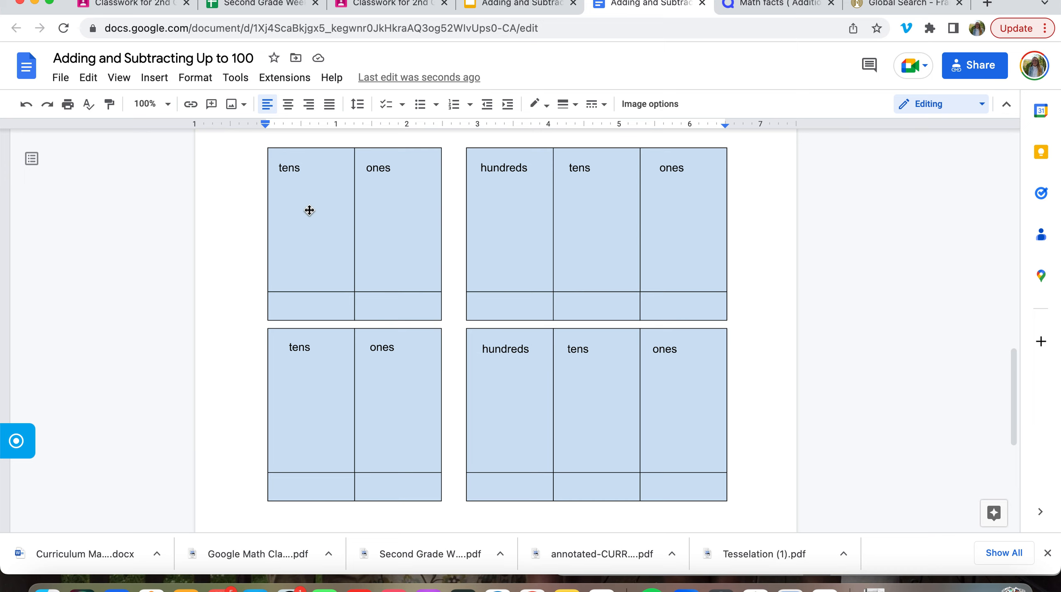
pyautogui.moveTo(390, 230)
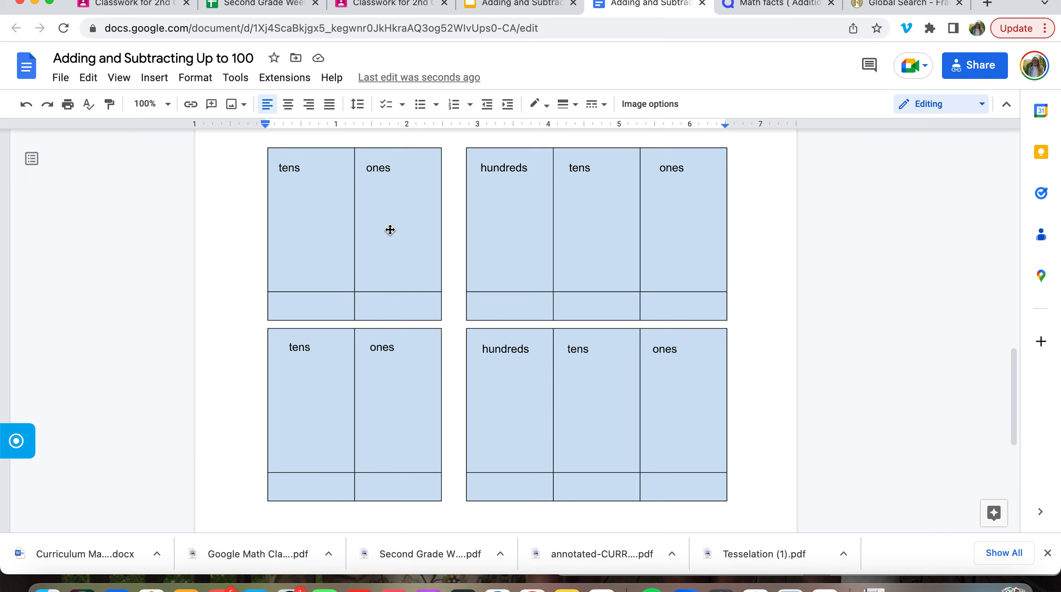
pyautogui.moveTo(669, 239)
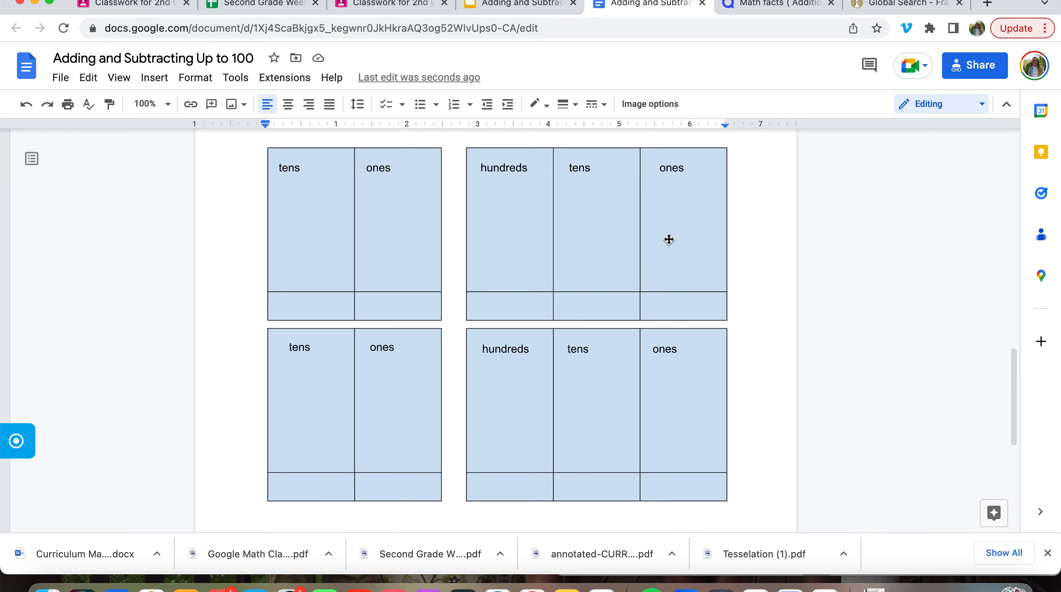
pyautogui.moveTo(605, 241)
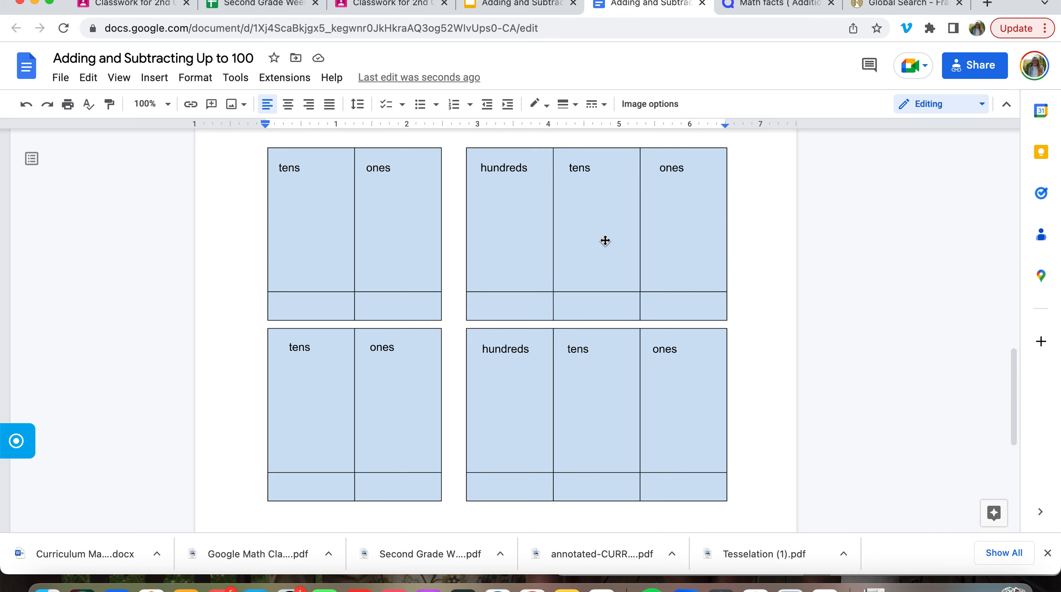
pyautogui.moveTo(682, 219)
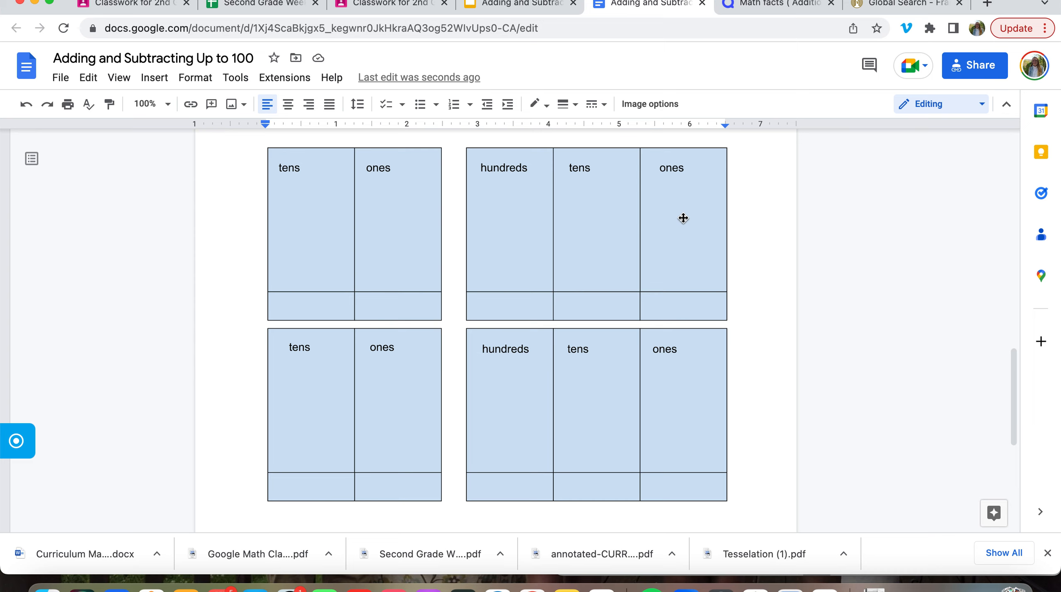
pyautogui.moveTo(541, 166)
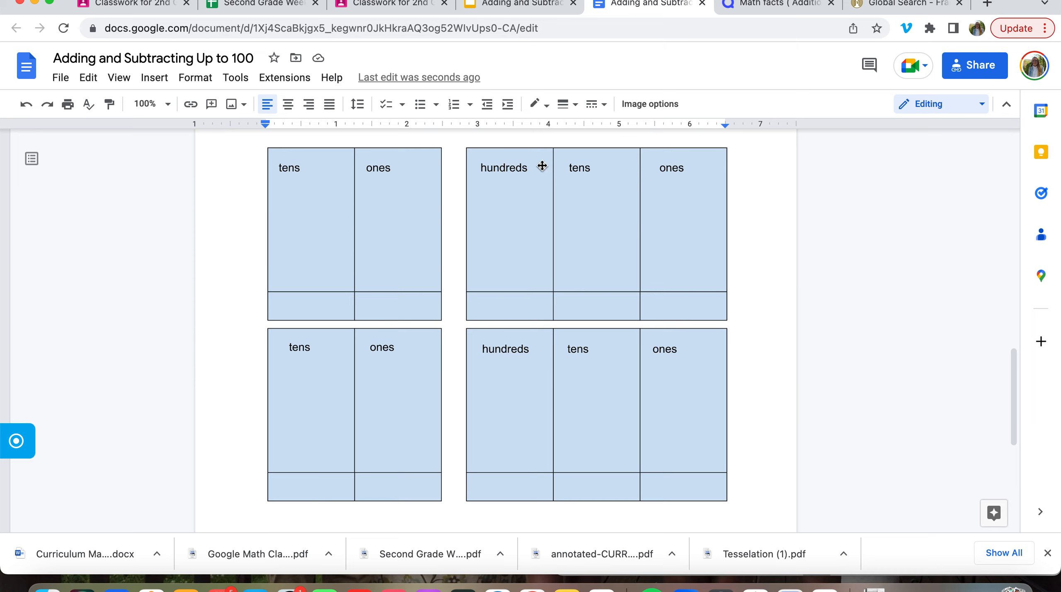
pyautogui.moveTo(518, 254)
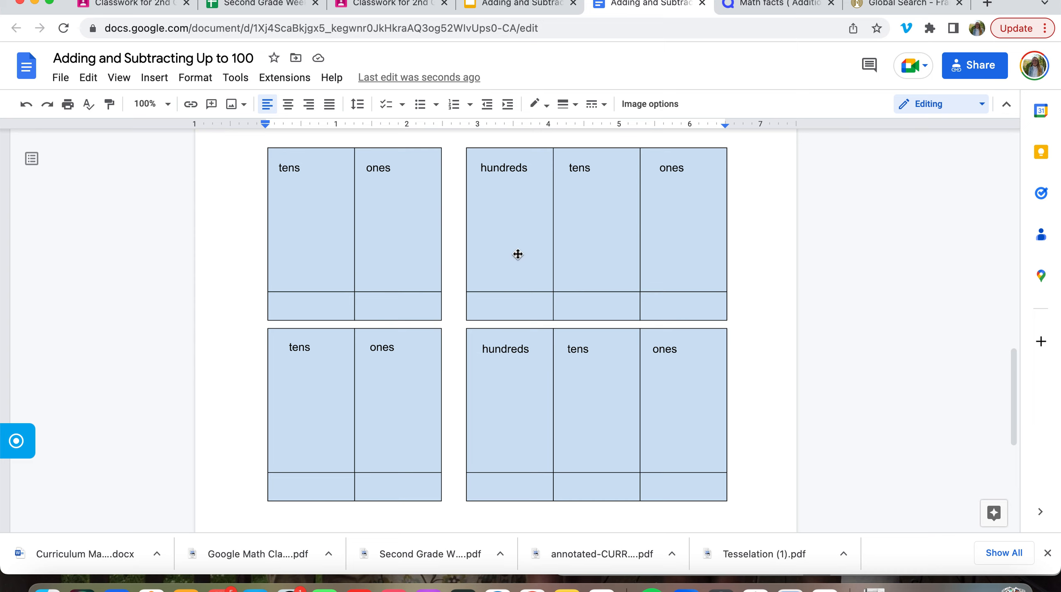
pyautogui.moveTo(664, 380)
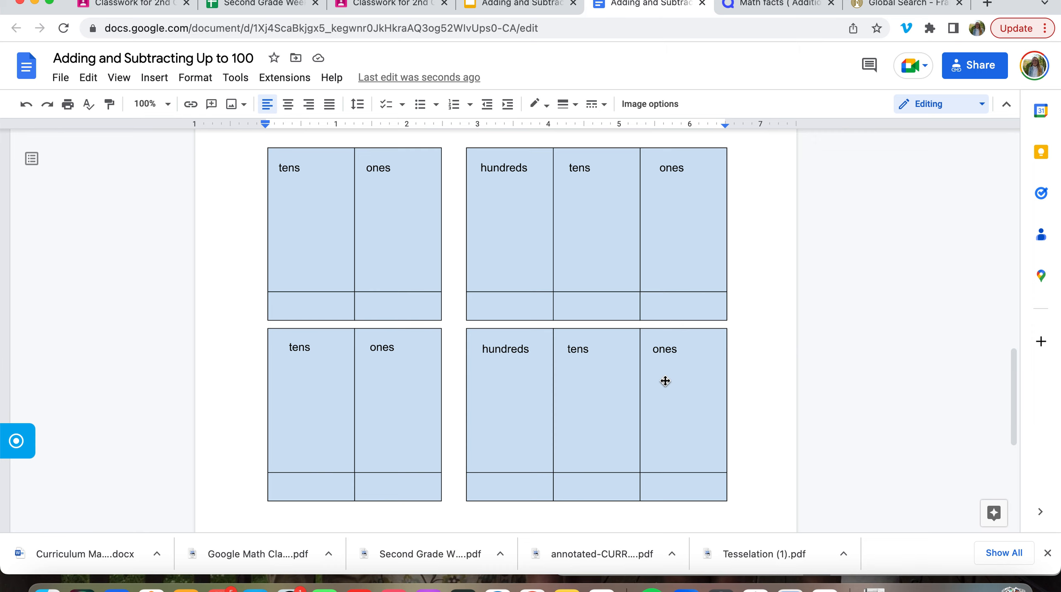
pyautogui.scroll(-3)
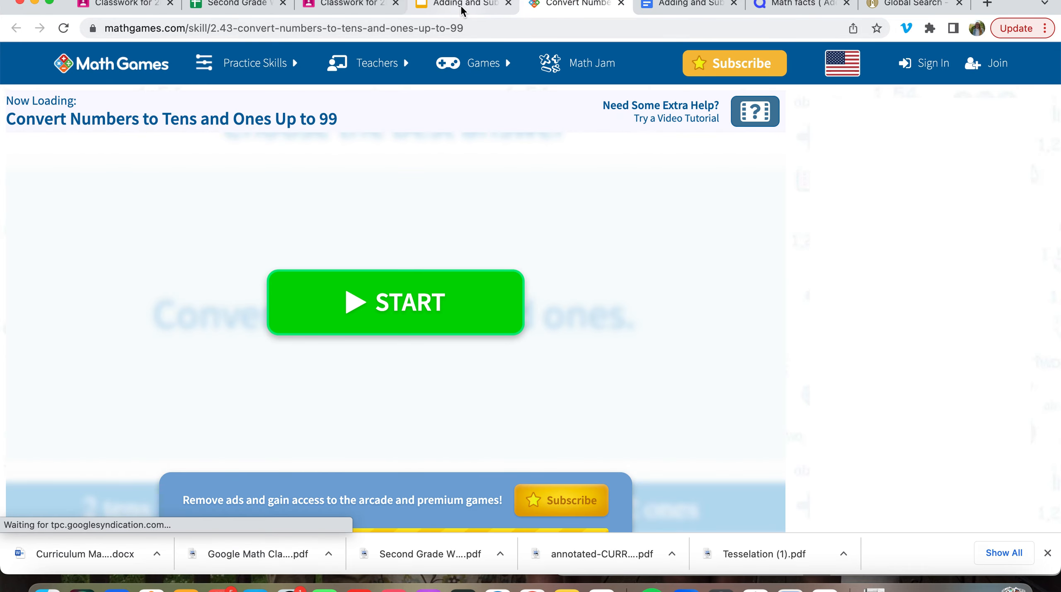
# Step: Open the Mr. Nussbaum 'Adding and Subtracting Using a Number Chart' tab
pyautogui.click(460, 4)
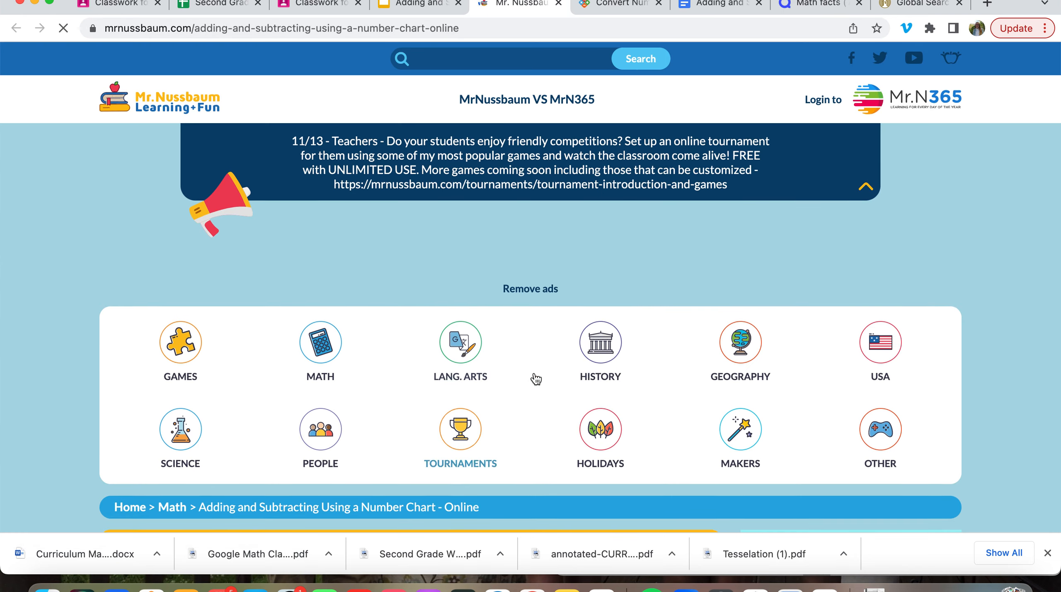
# Step: Scroll the Mr. Nussbaum page down and back up to view the number chart
pyautogui.scroll(-3)
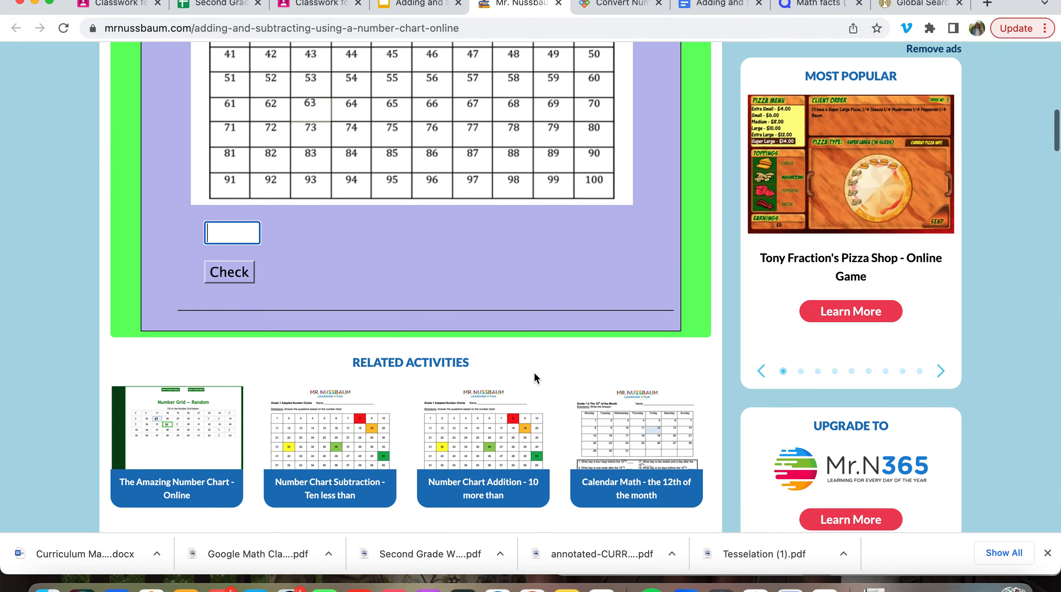
pyautogui.scroll(3)
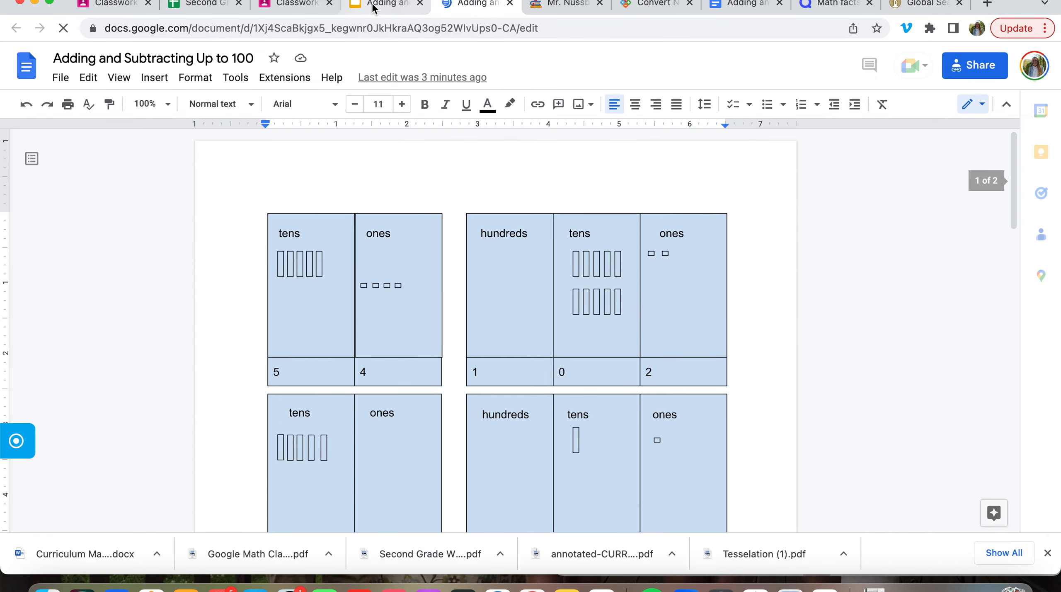
# Step: Switch to the Google Slides deck's Review slide linking the charts document
pyautogui.click(473, 4)
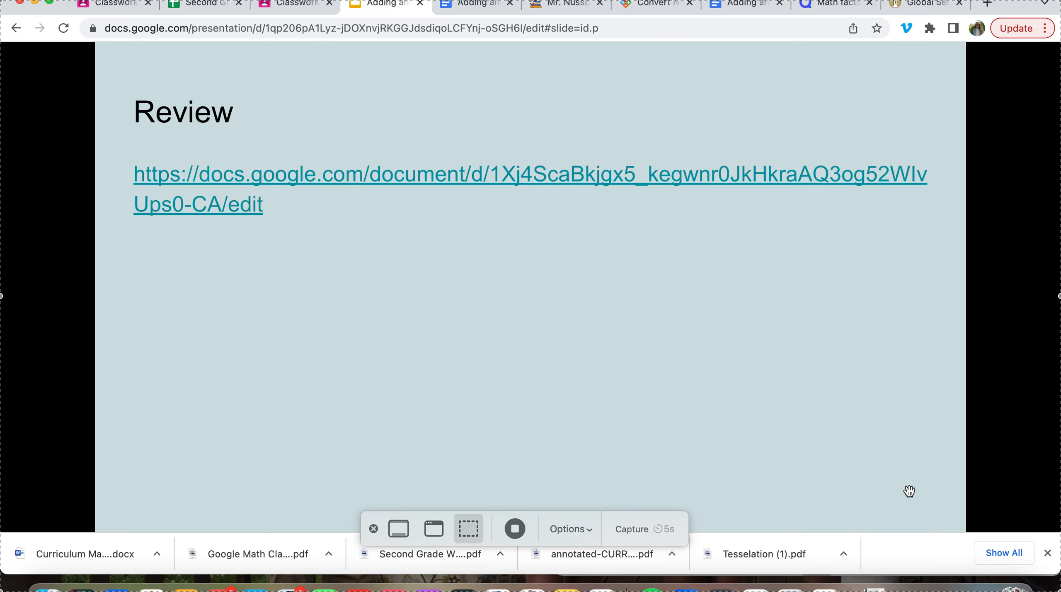
pyautogui.moveTo(514, 528)
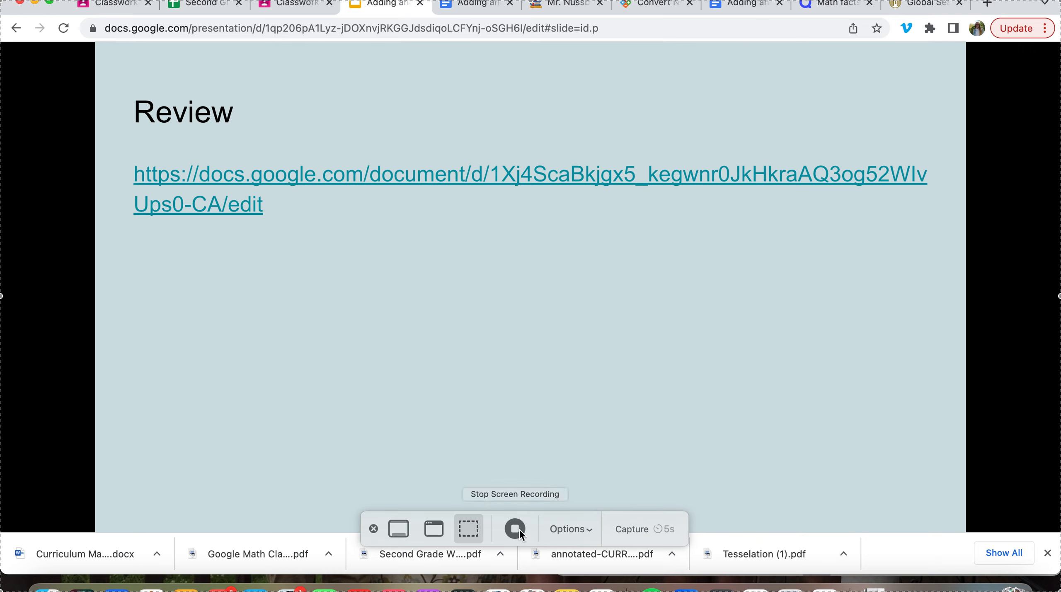